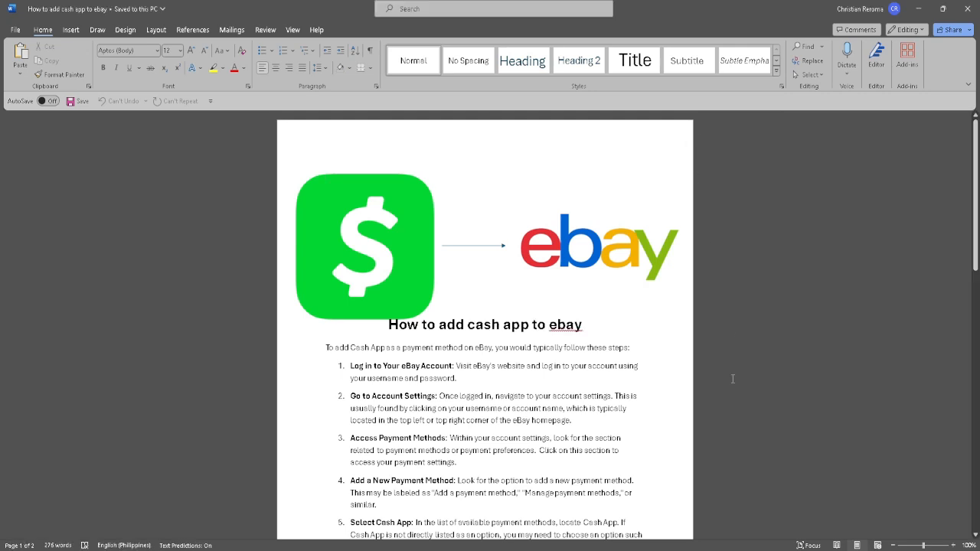
pyautogui.scroll(-3)
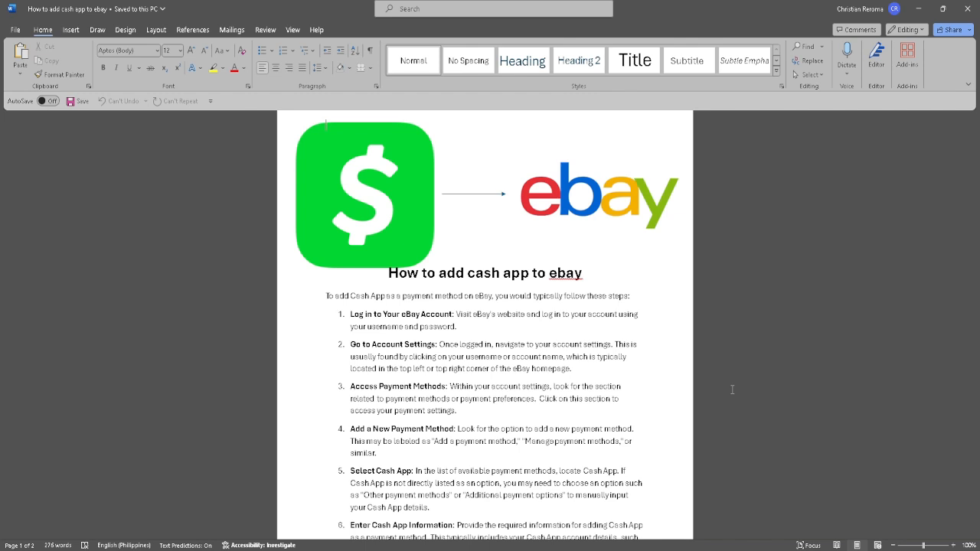
pyautogui.scroll(-3)
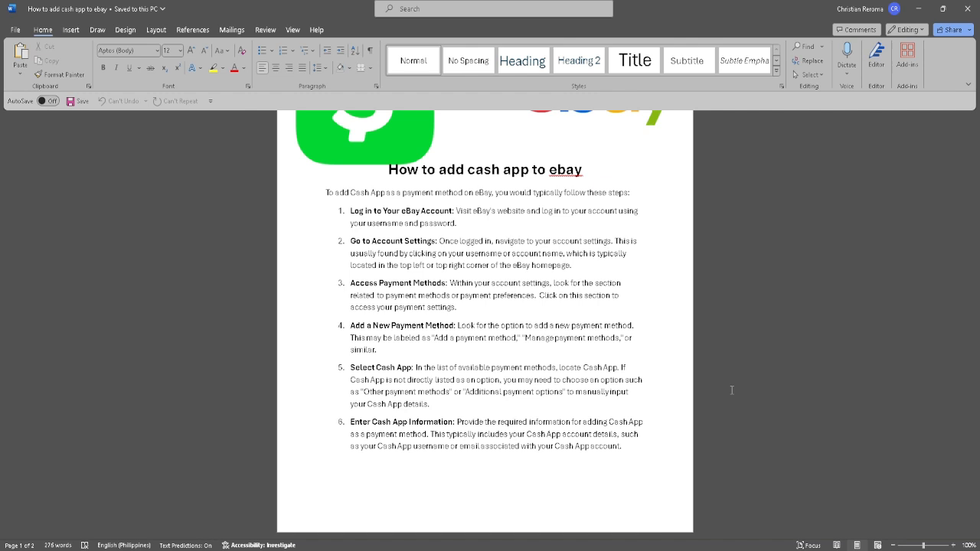
pyautogui.scroll(-3)
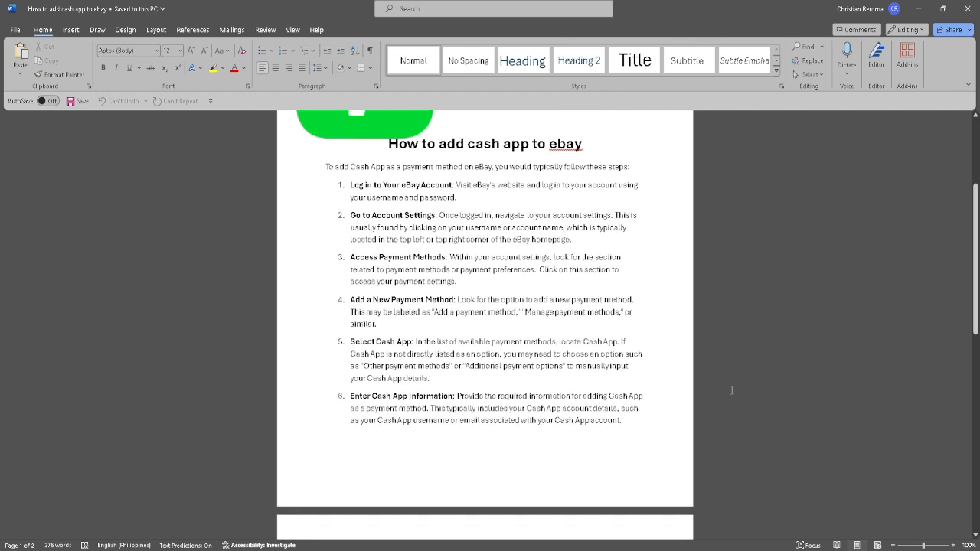
pyautogui.scroll(-3)
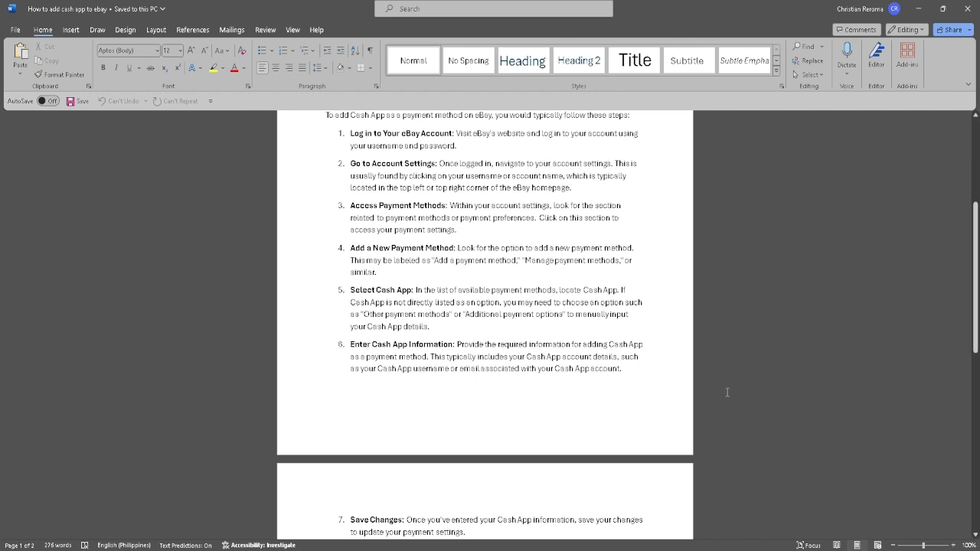
pyautogui.scroll(-3)
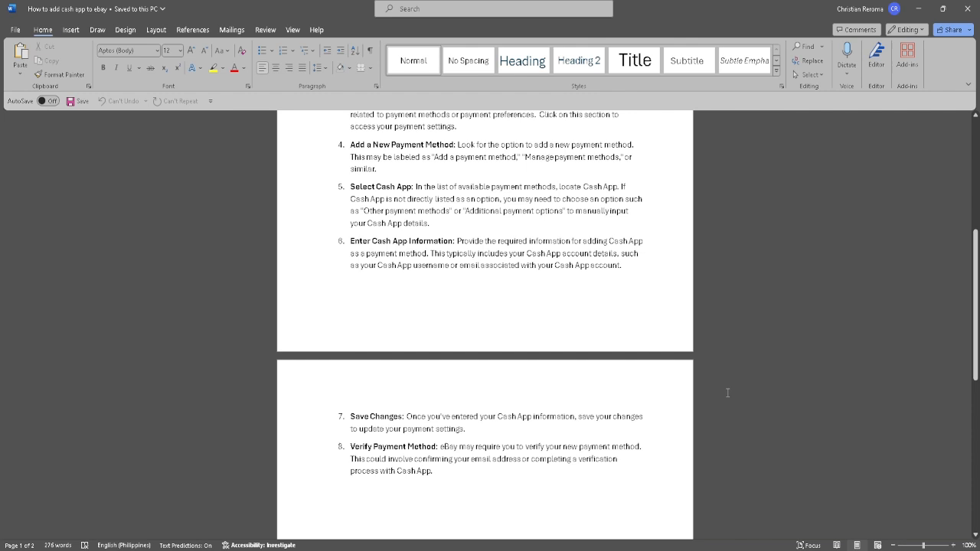
pyautogui.scroll(-3)
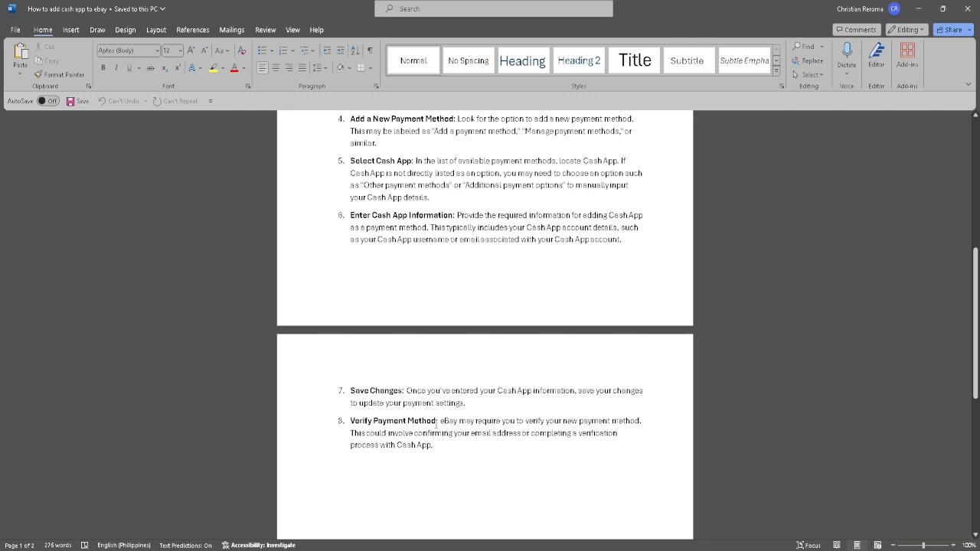
pyautogui.moveTo(438, 421)
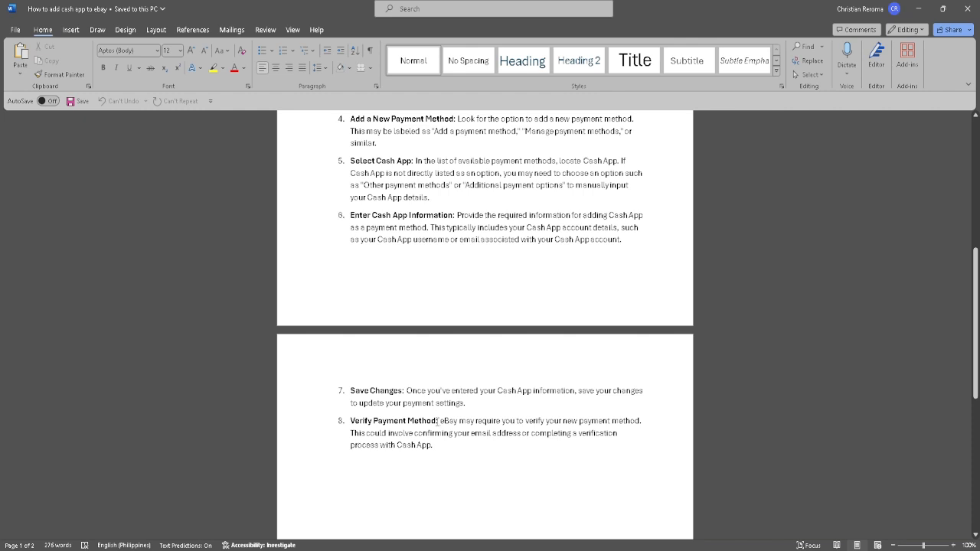
pyautogui.moveTo(438, 417)
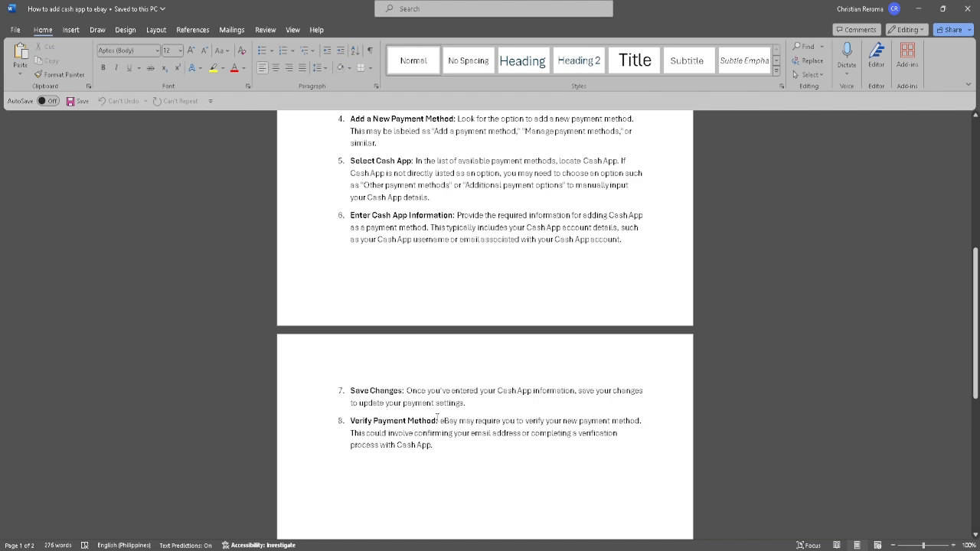